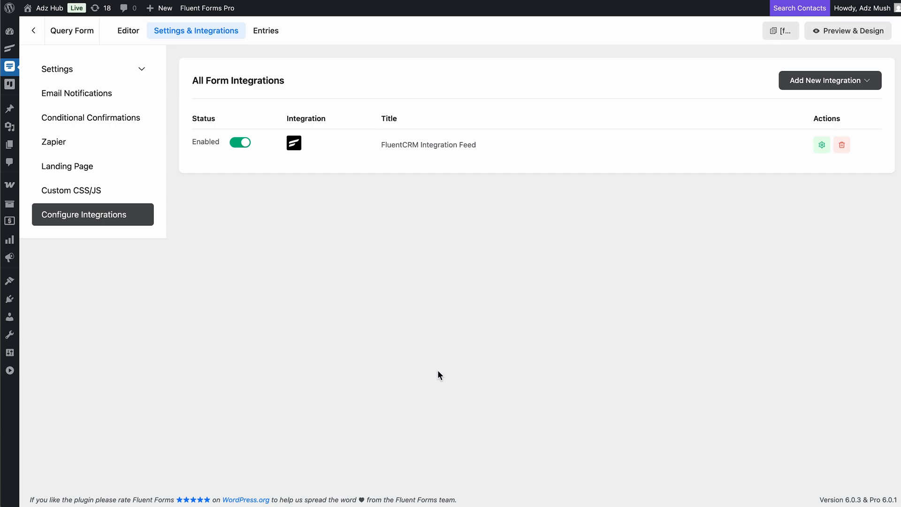
- Add a new Fluent Boards Integration feed from the Query Form's integrations list
left_click(830, 80)
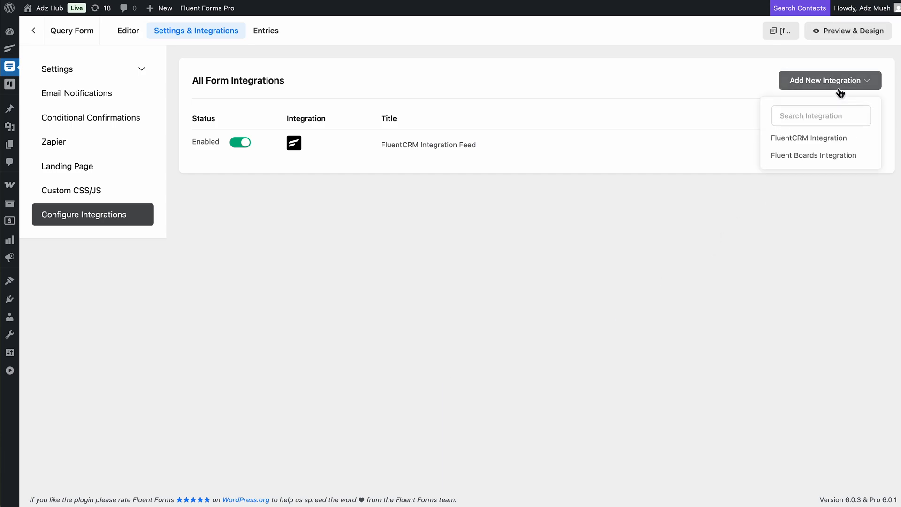
left_click(814, 155)
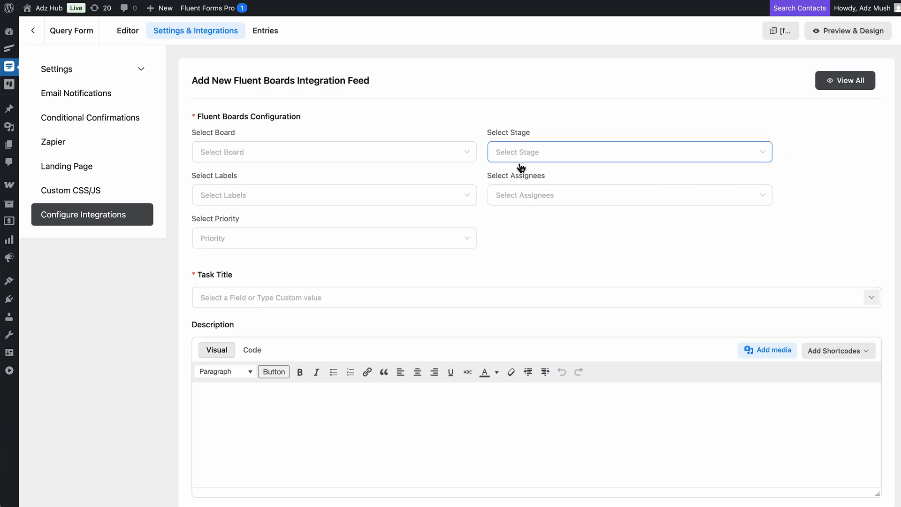
- Target Lead Conversion Board's Enquiries stage with the green label, the admin assignee and High priority
left_click(333, 152)
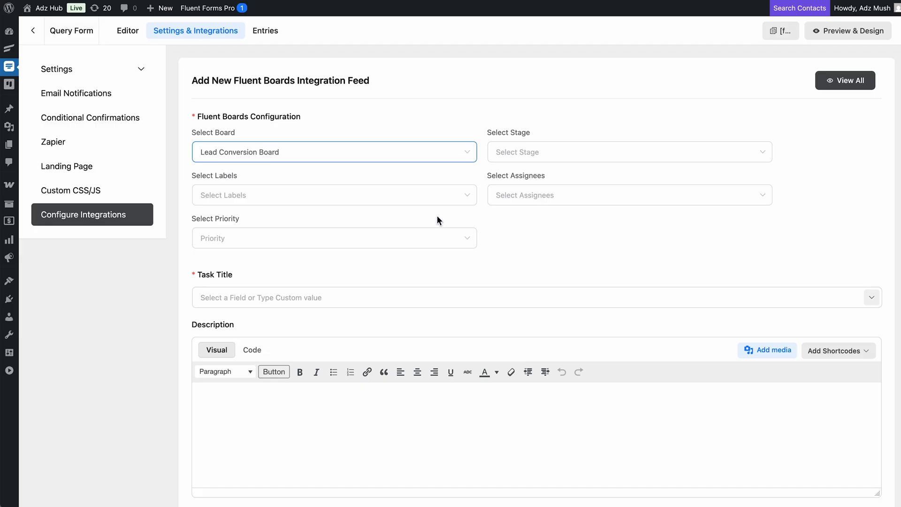
left_click(630, 152)
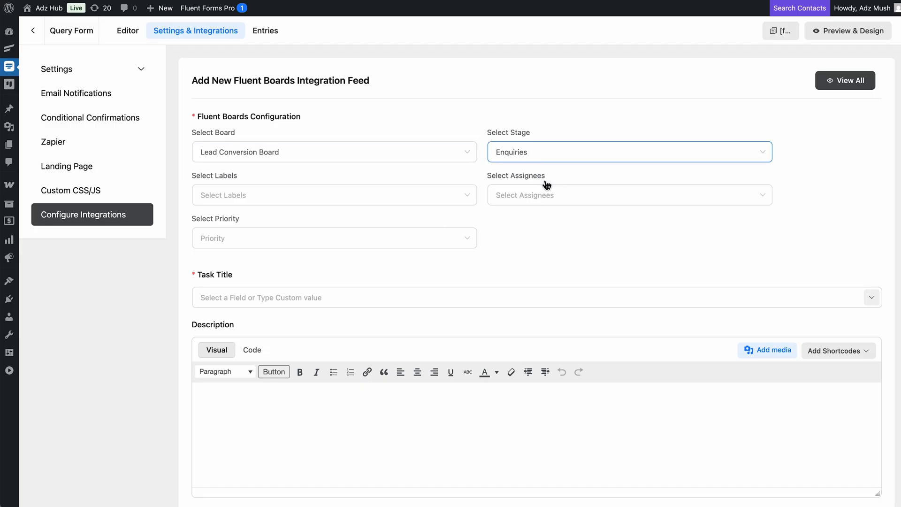
left_click(333, 195)
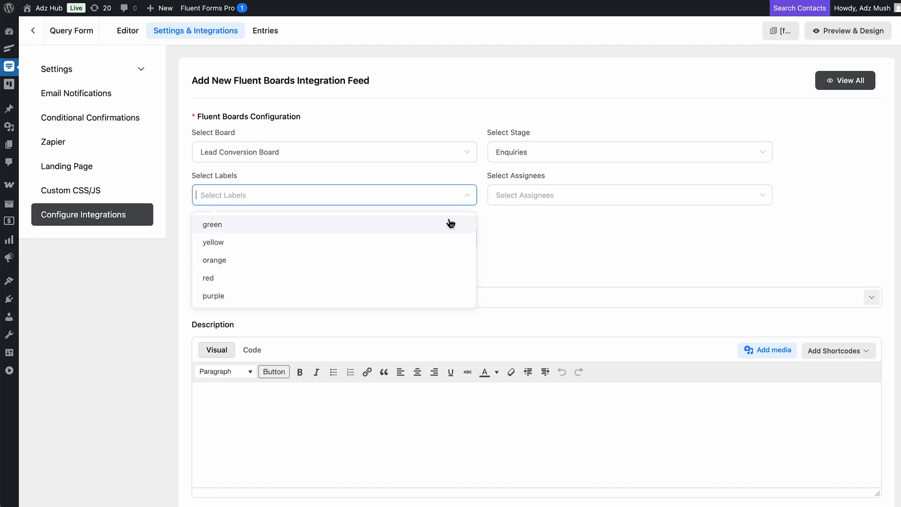
left_click(212, 225)
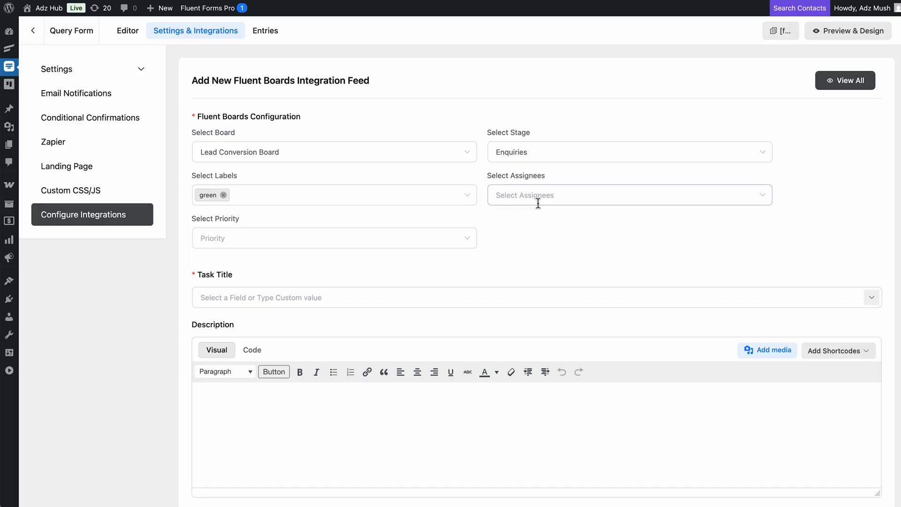
left_click(538, 215)
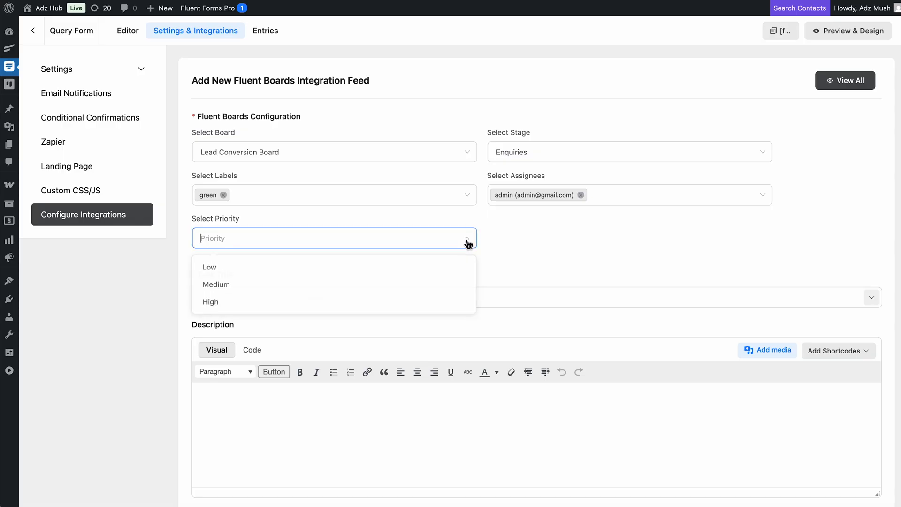
left_click(211, 302)
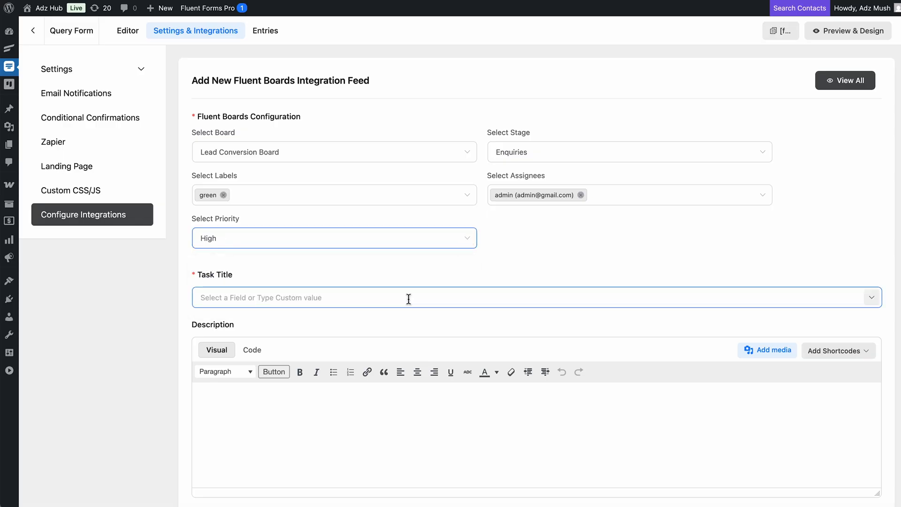
- Title tasks 'Query Form' plus the name shortcode and use the Query field as description
scroll("down", 3)
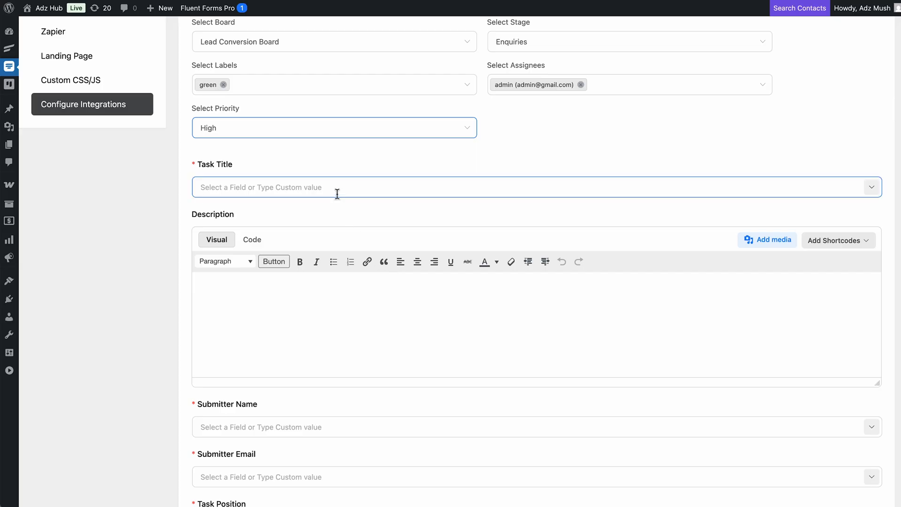
type("Q")
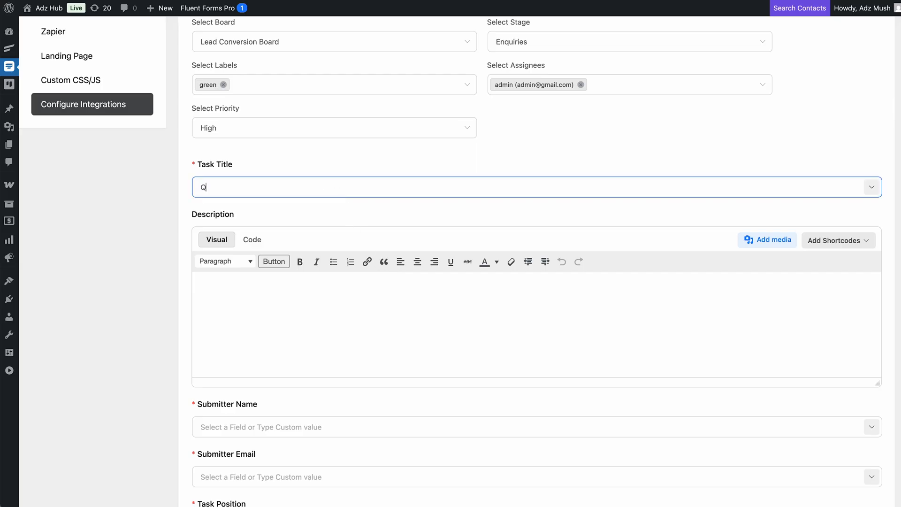
type("uery Form{inputs.query_name")
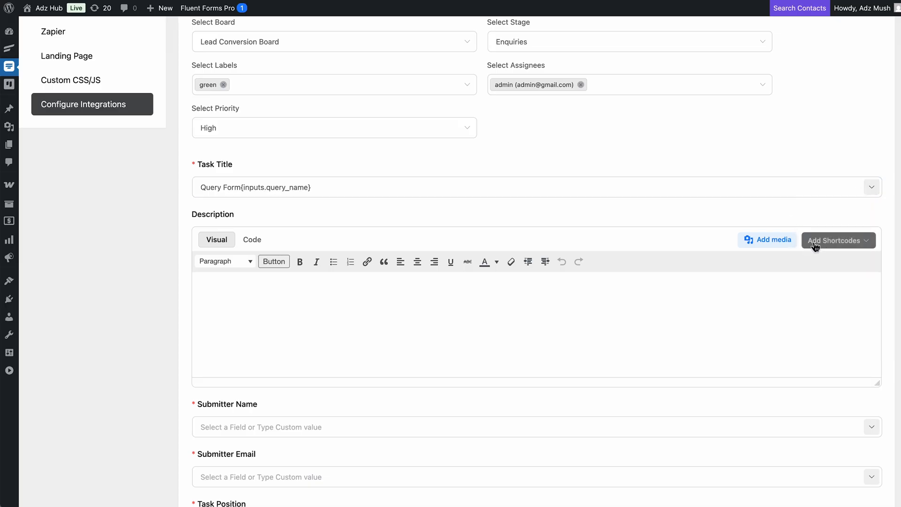
left_click(834, 240)
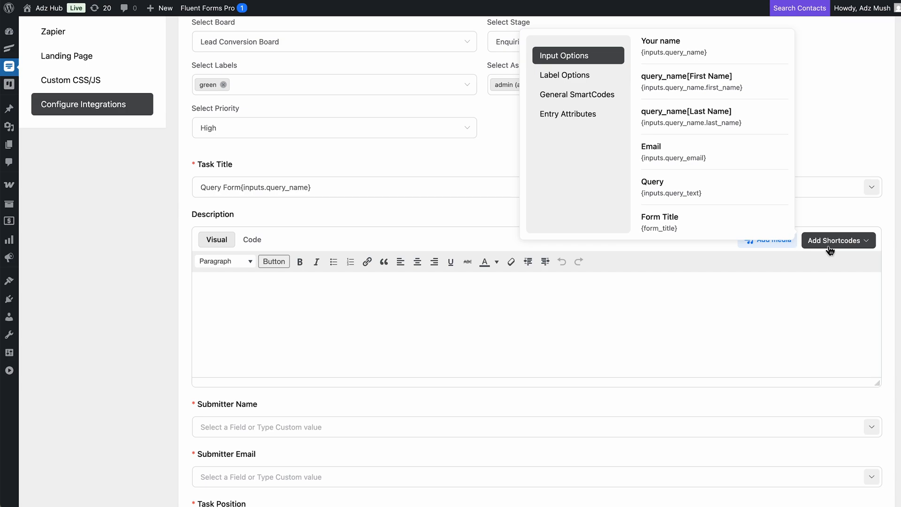
left_click(670, 187)
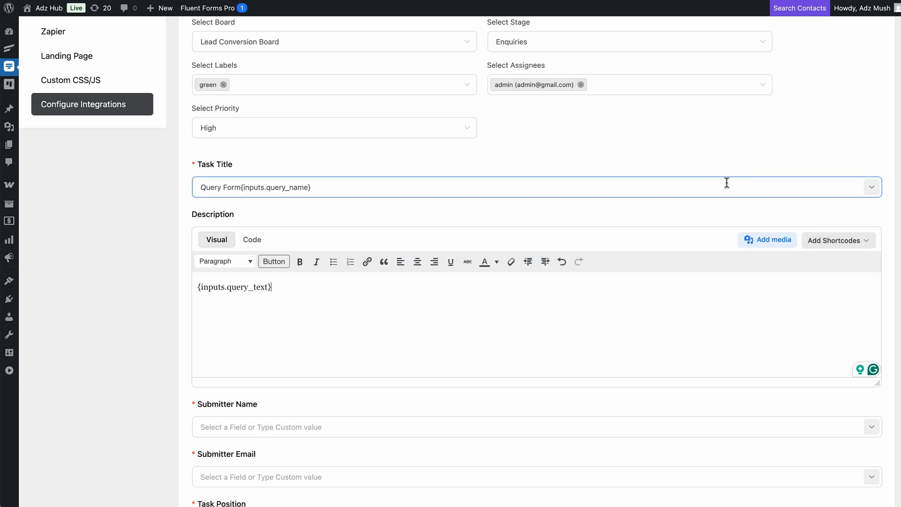
scroll("down", 3)
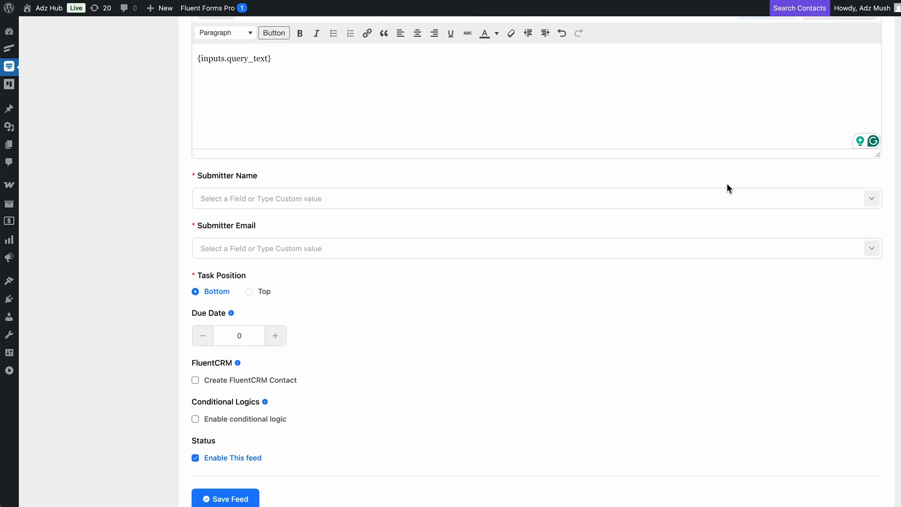
- Map Submitter Name to First Name and Submitter Email to Email, position tasks at Top, and save the feed
left_click(872, 198)
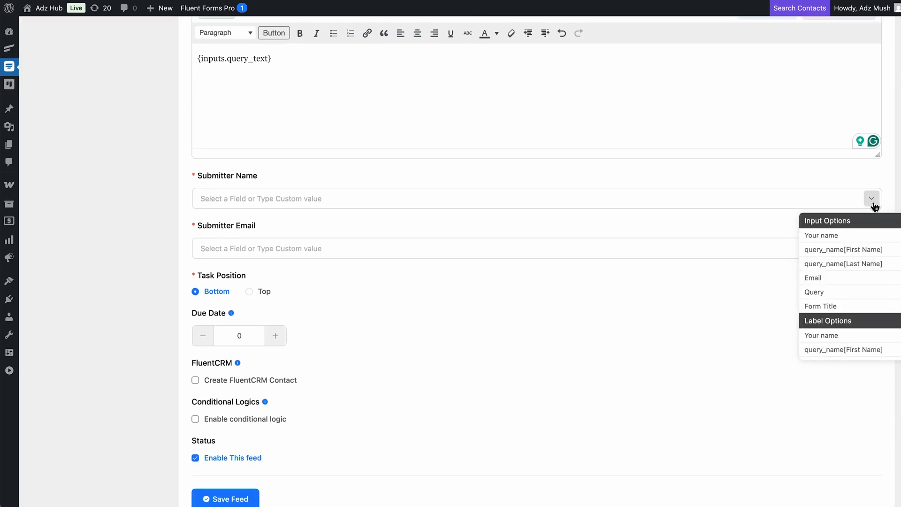
left_click(844, 249)
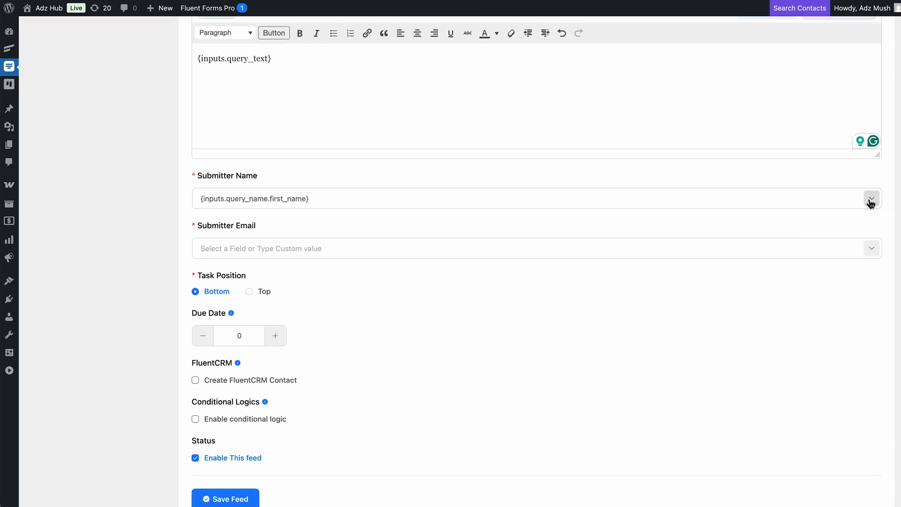
left_click(872, 248)
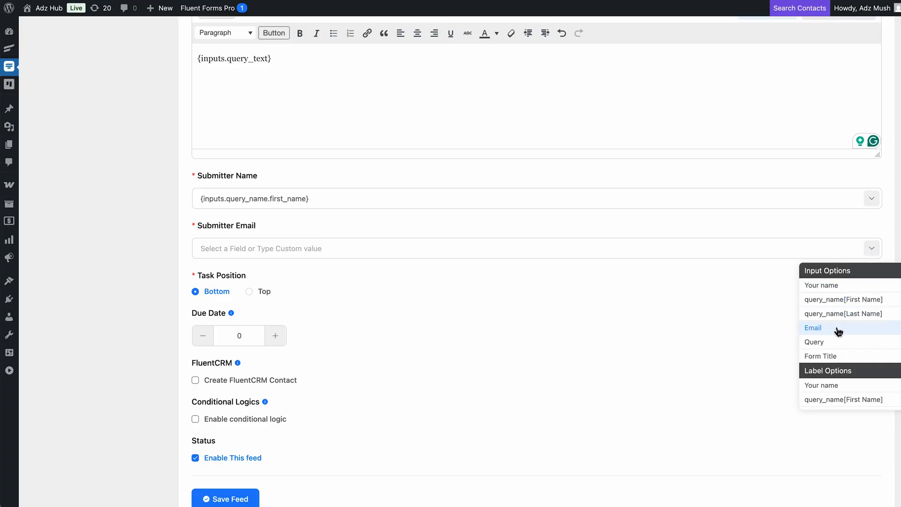
left_click(813, 327)
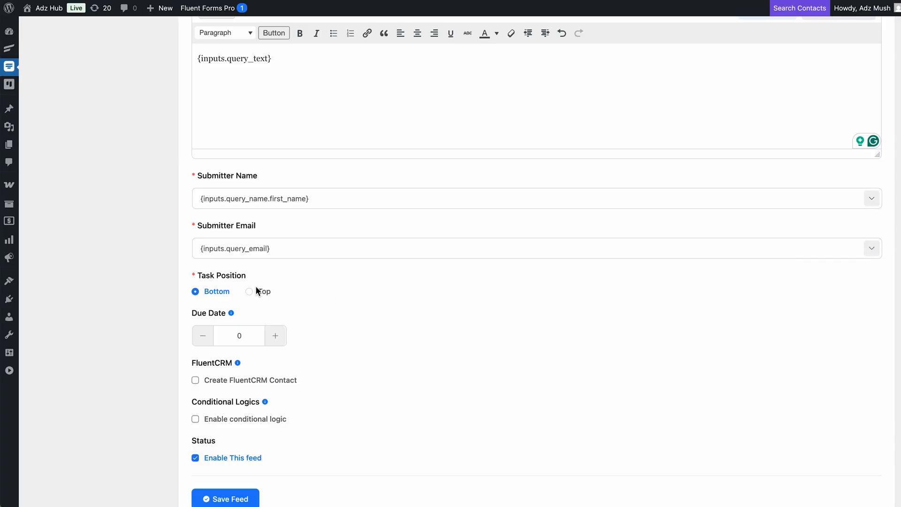
left_click(251, 291)
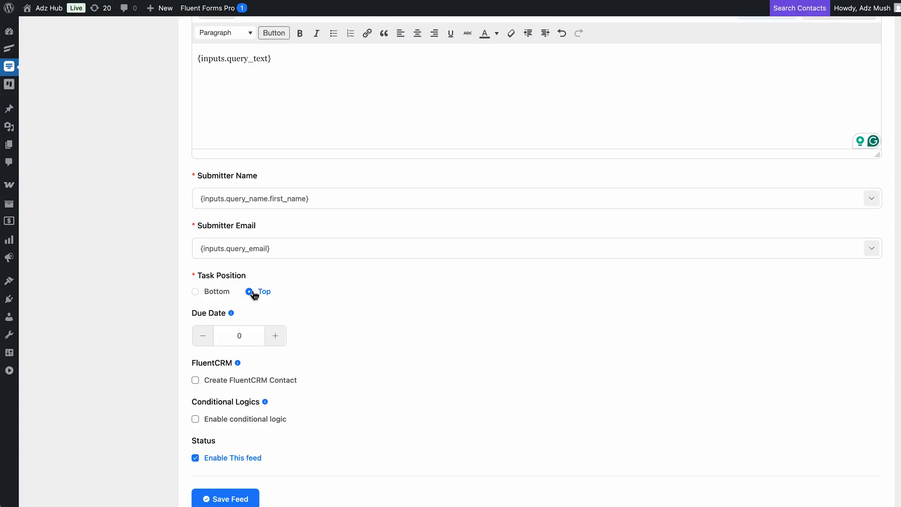
left_click(226, 438)
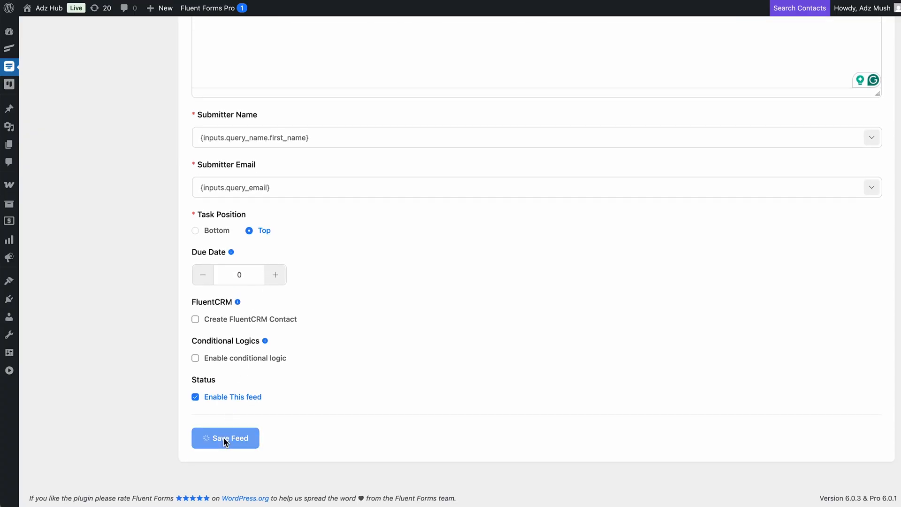